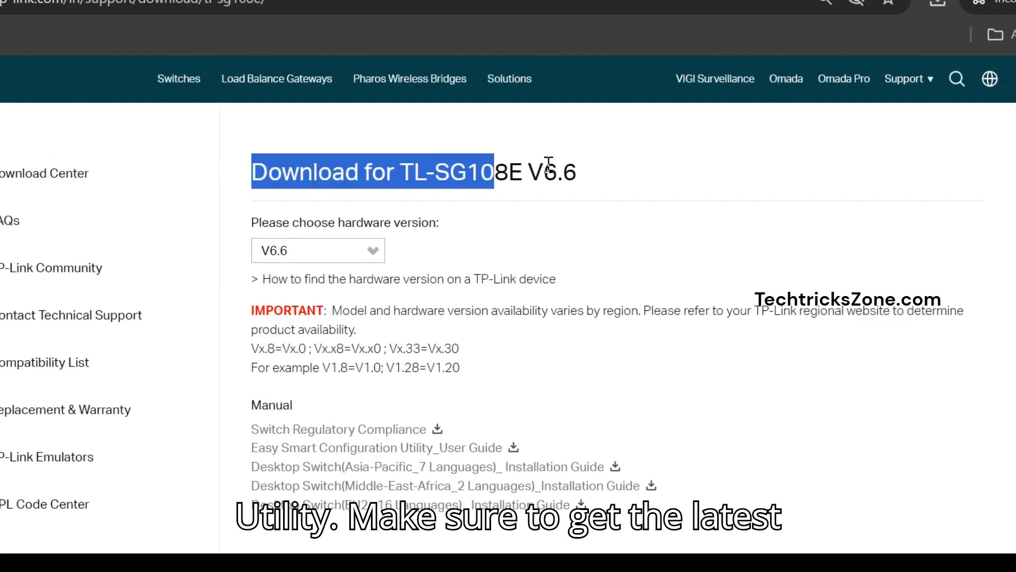
Scroll the TL-SG108E V6.6 download page to reach the Easy Smart Configuration Utility zip
scroll("down", 3)
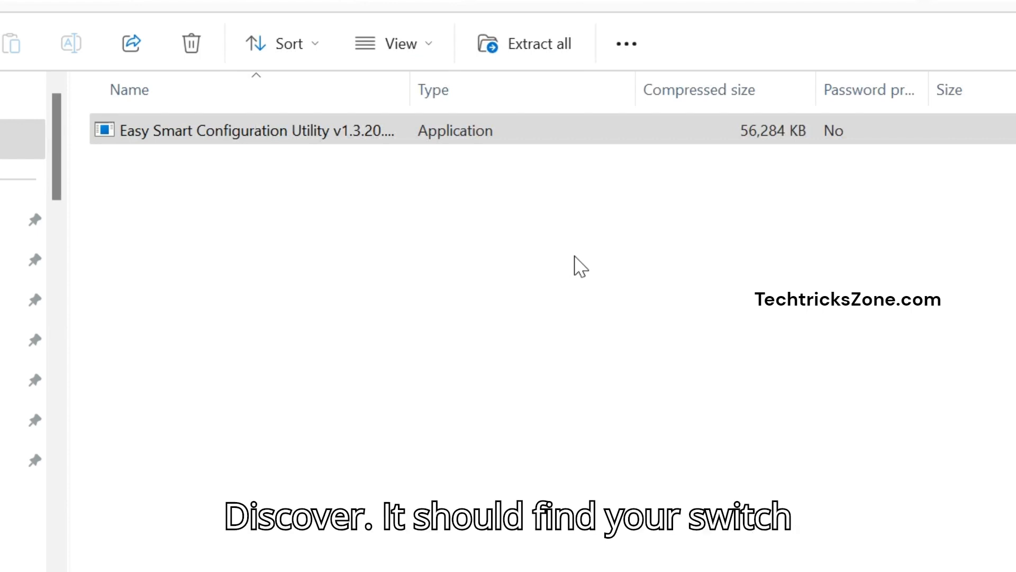
Launch the Easy Smart Configuration Utility from the archive so it discovers the TL-SG108E
double_click(246, 130)
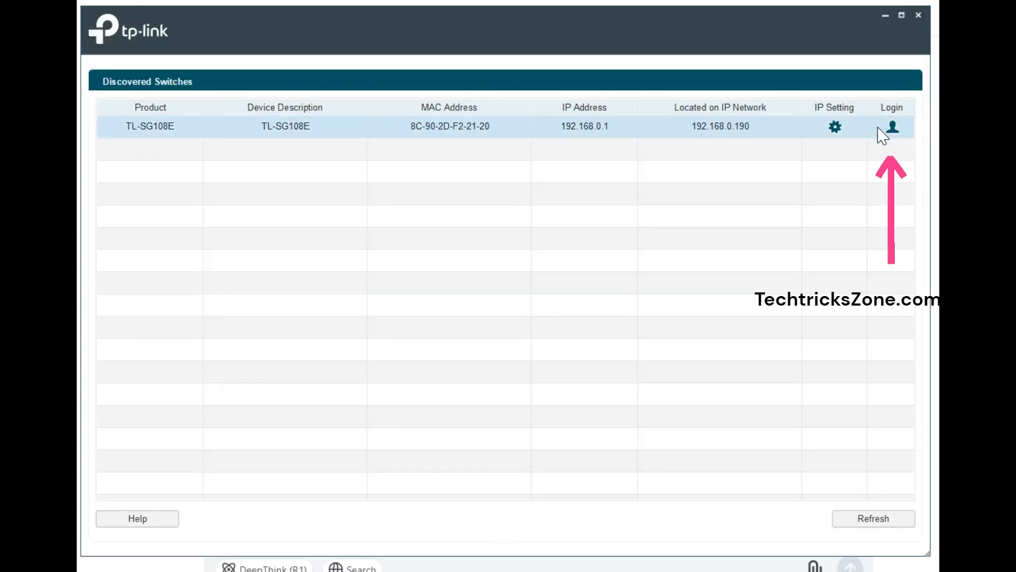
left_click(891, 126)
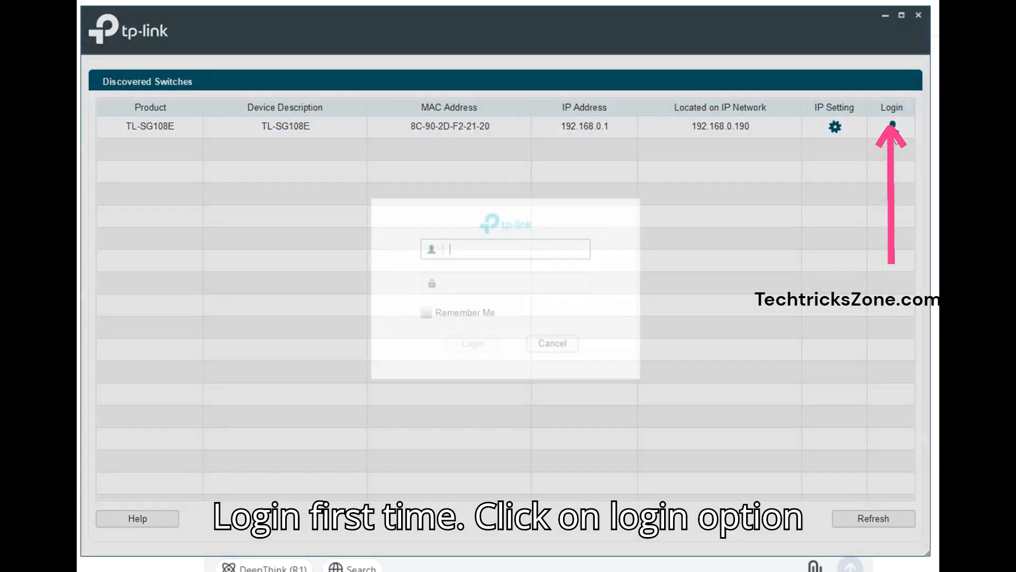
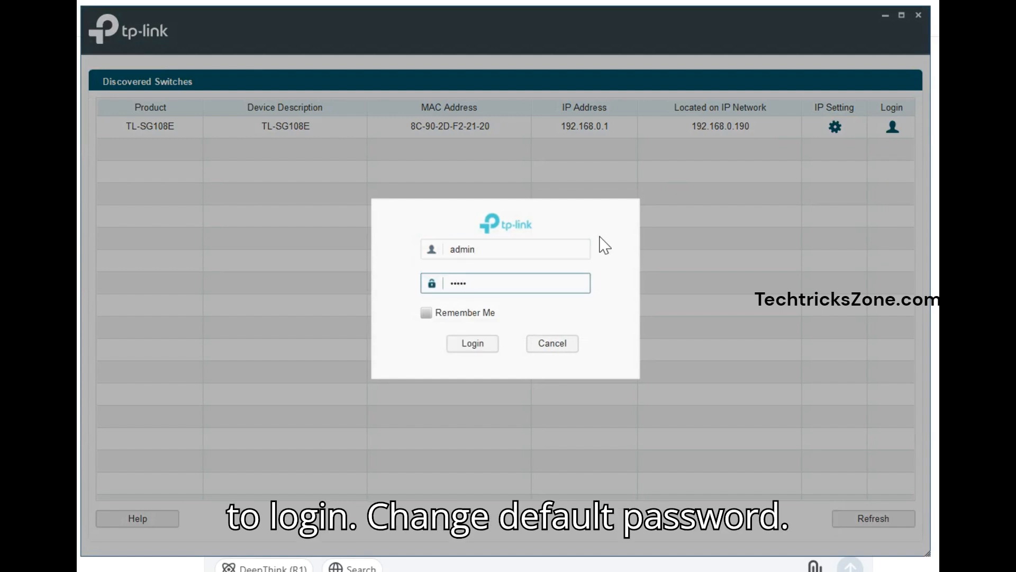
left_click(472, 342)
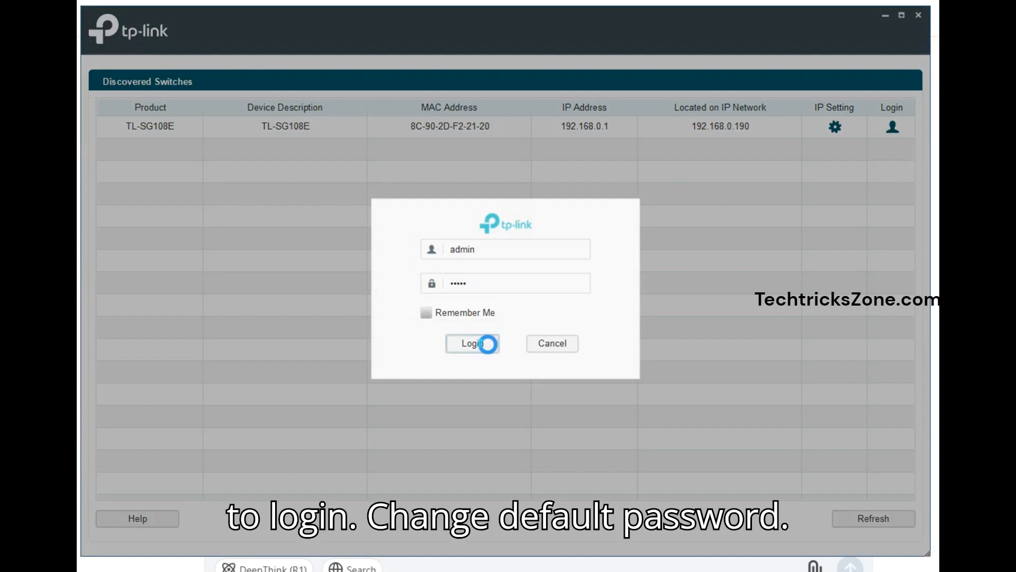
Replace the default password with a new one and confirm applying it
left_click(472, 343)
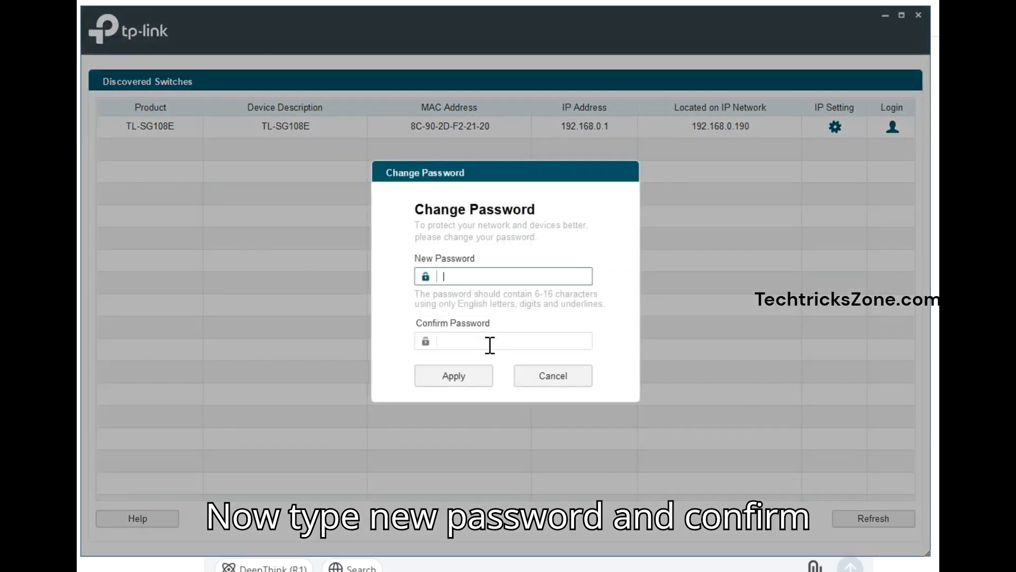
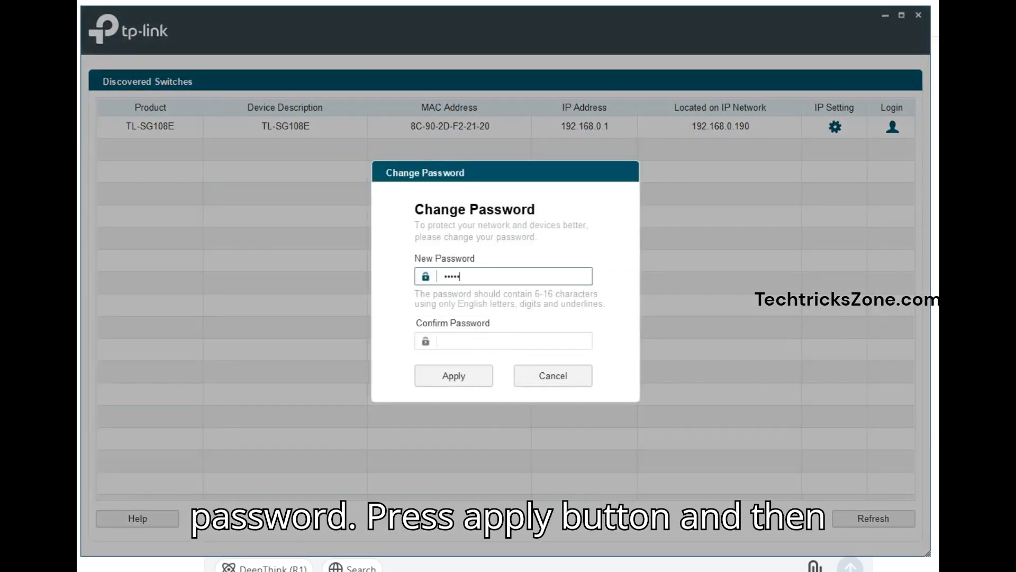
left_click(453, 375)
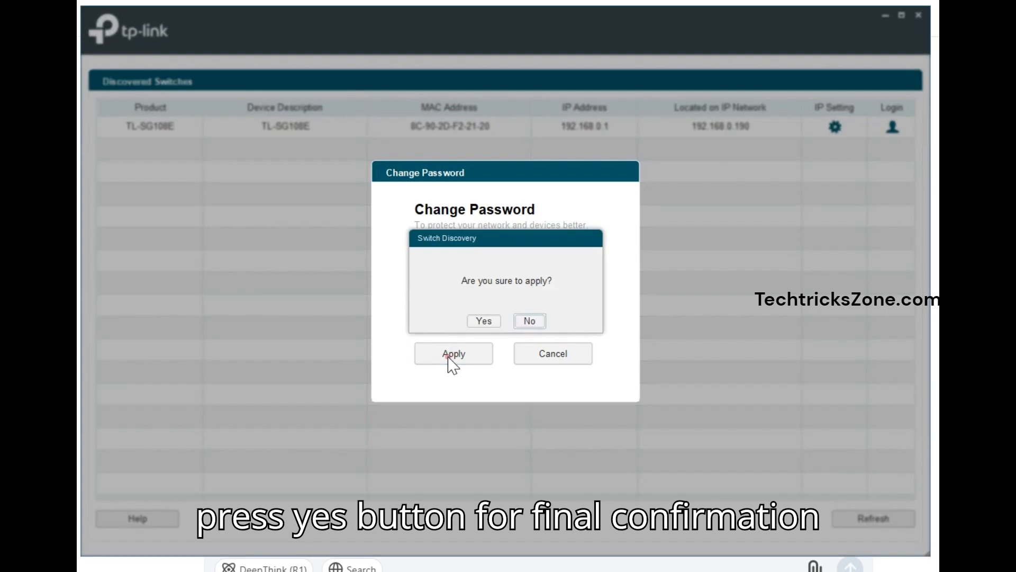
left_click(483, 321)
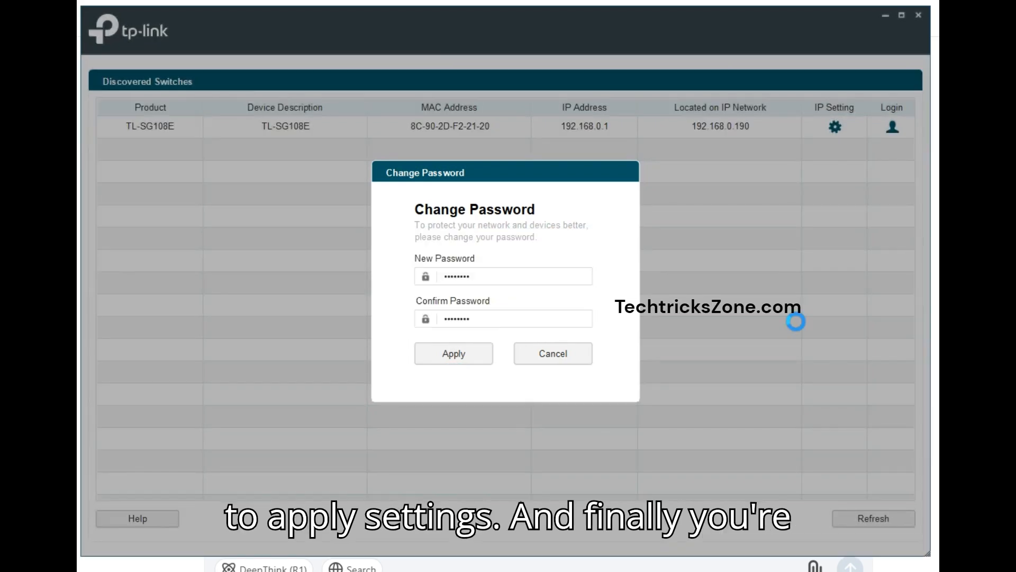
left_click(453, 353)
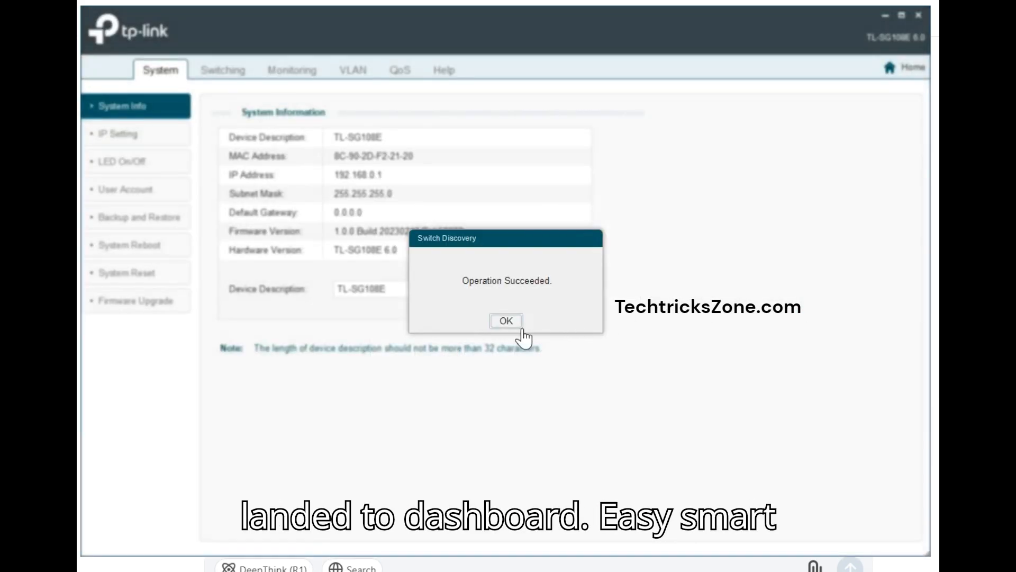
Acknowledge the success notice, browse Switching and Monitoring port statistics, then reach the VLAN page
left_click(506, 321)
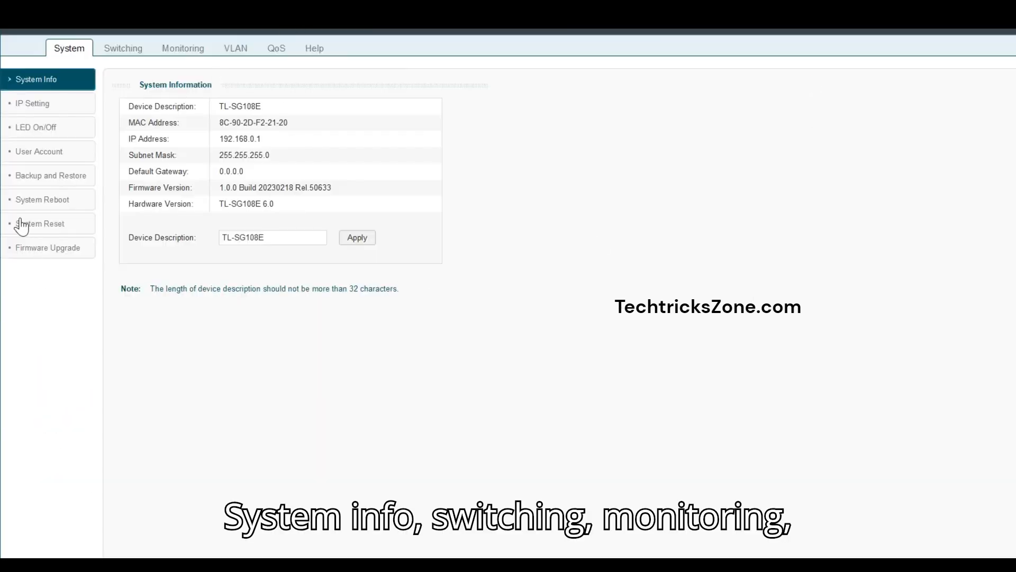
left_click(122, 48)
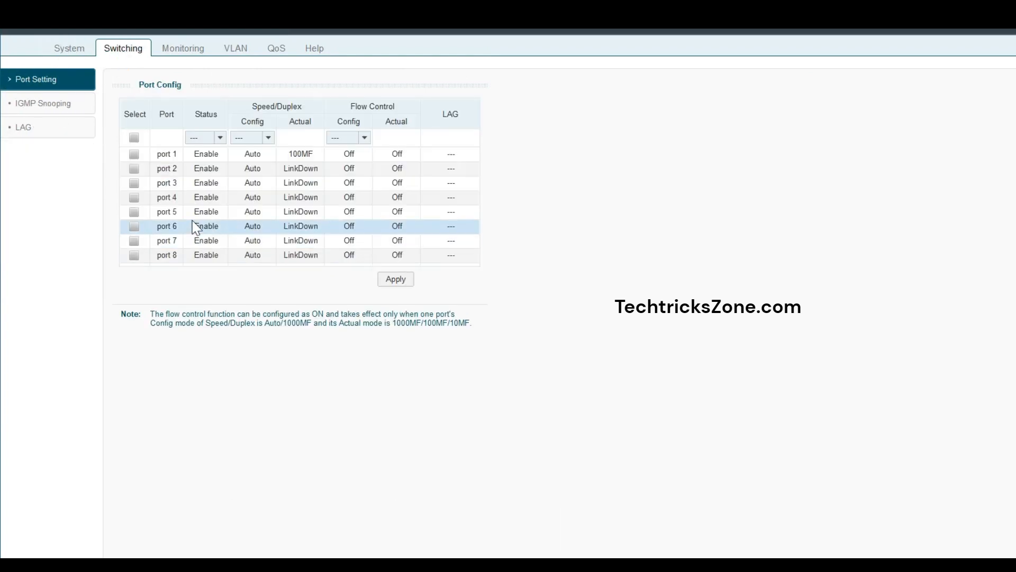
left_click(182, 48)
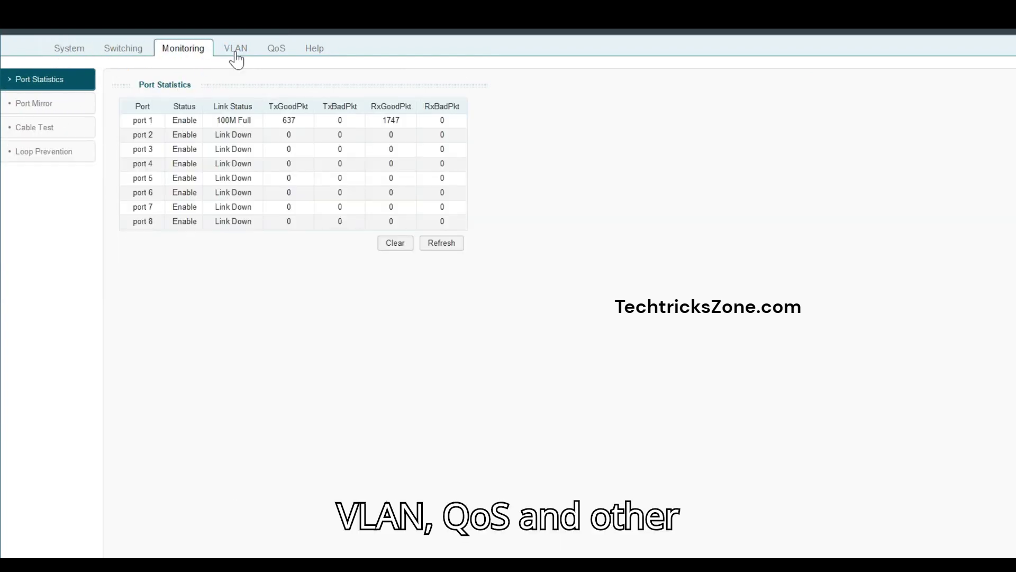
left_click(142, 121)
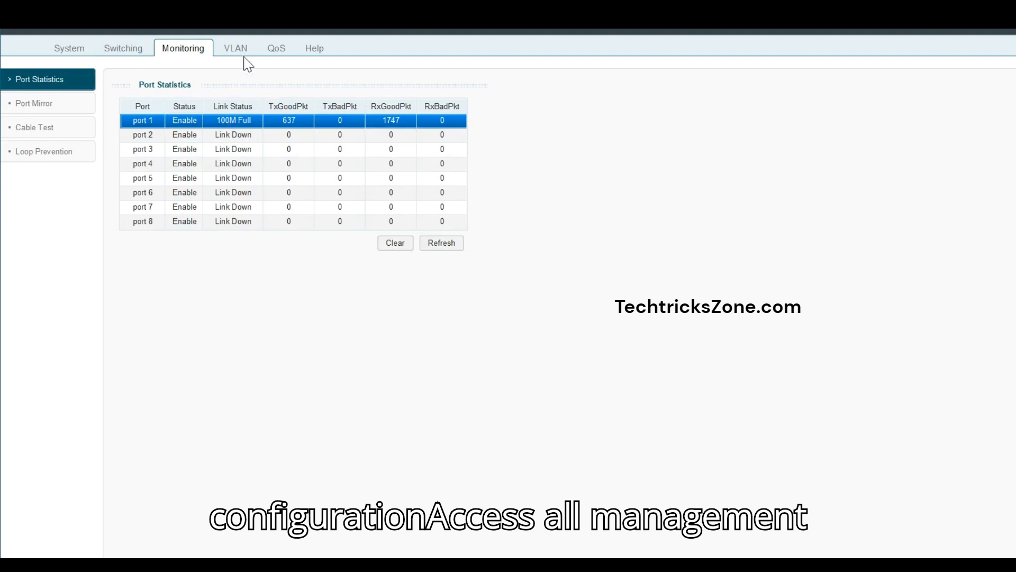
left_click(234, 47)
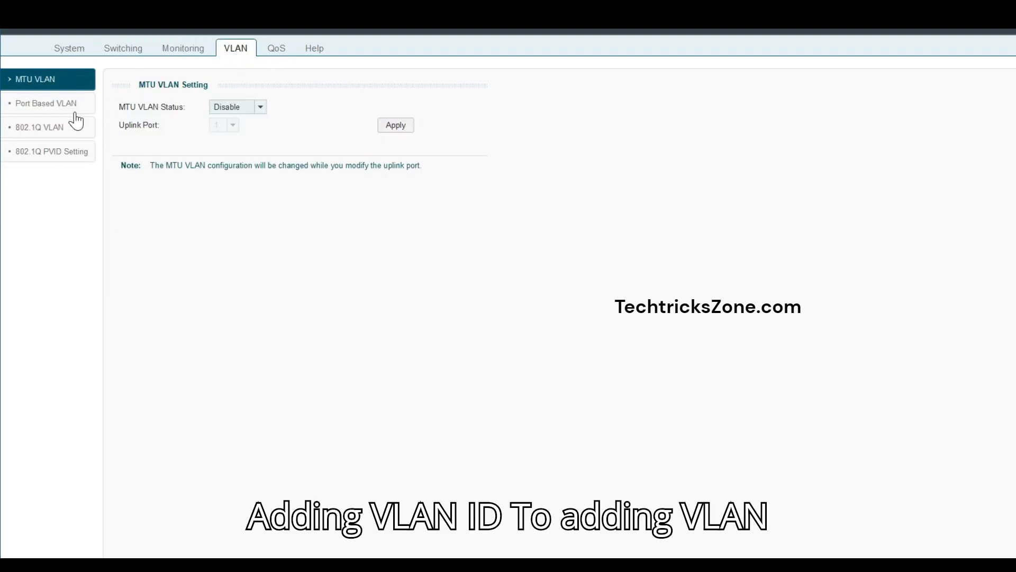
Enable 802.1Q VLAN status on the switch and confirm the change
left_click(40, 127)
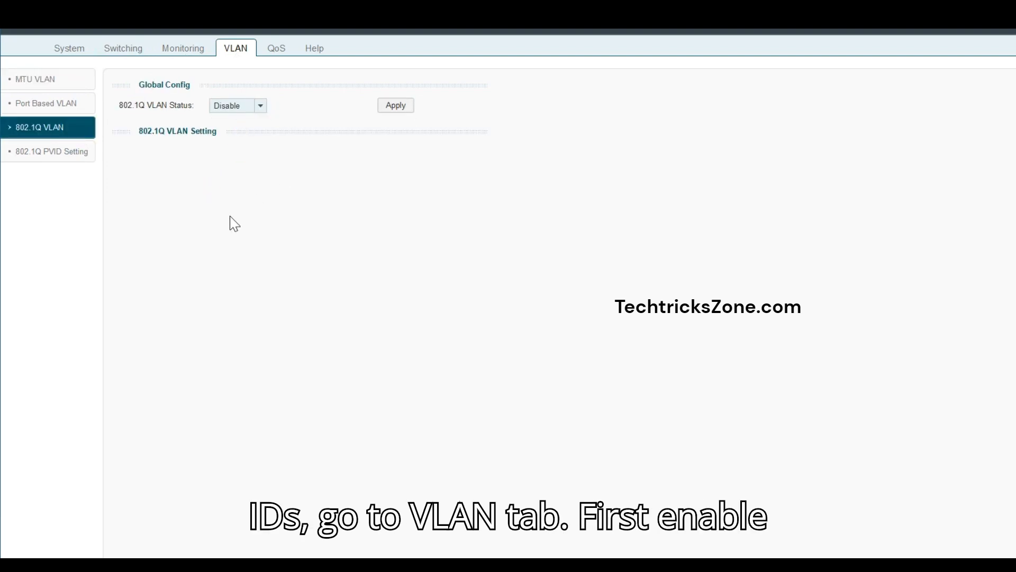
left_click(237, 105)
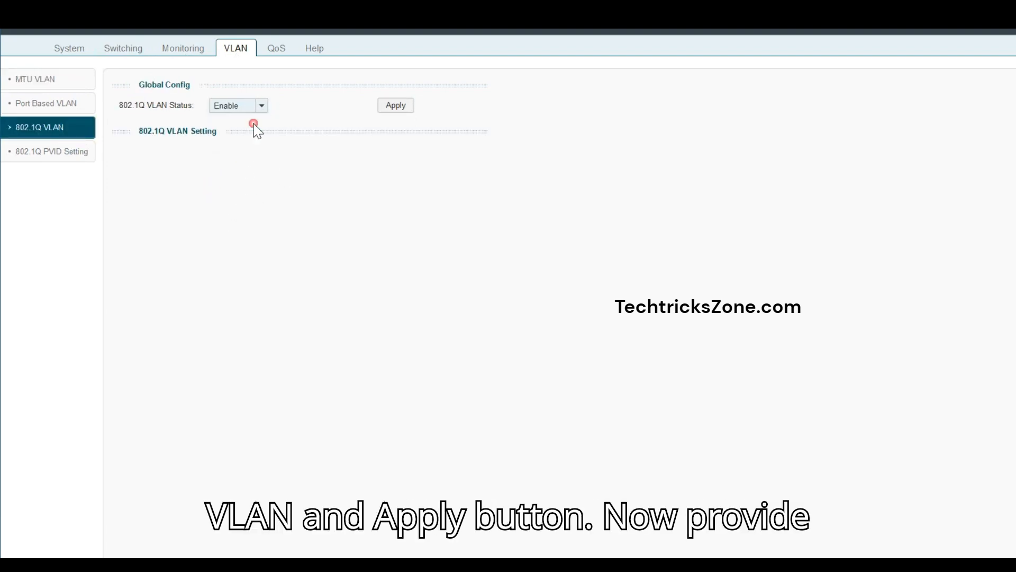
left_click(396, 105)
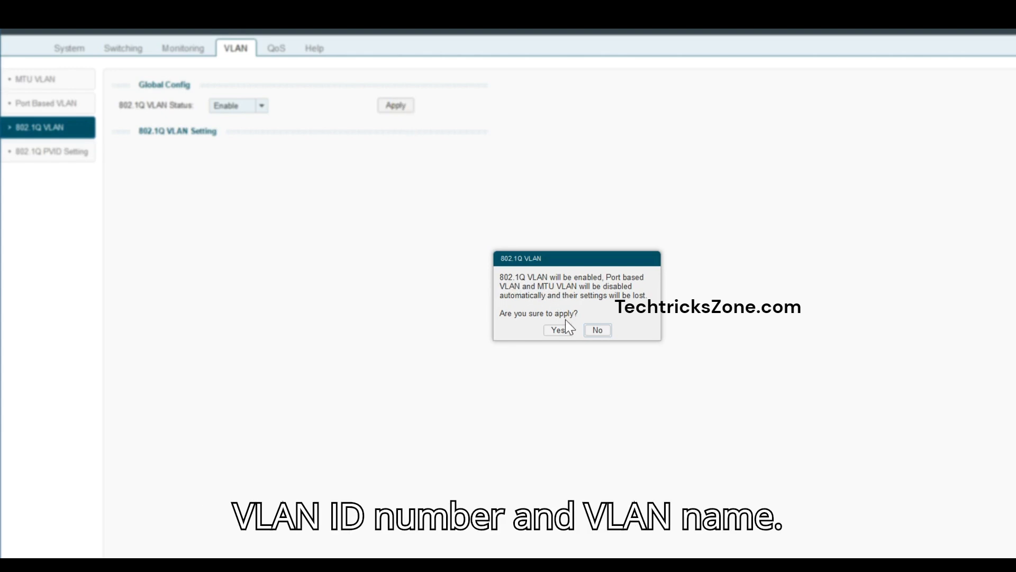
left_click(555, 329)
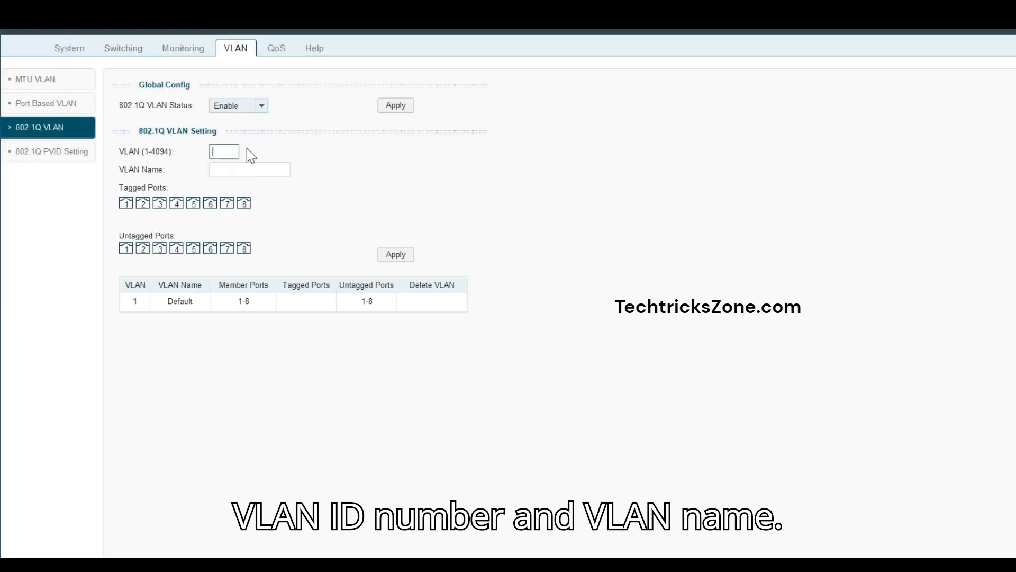
Create VLAN 100 named VLAN100 with port 2 tagged and port 8 untagged
type("100")
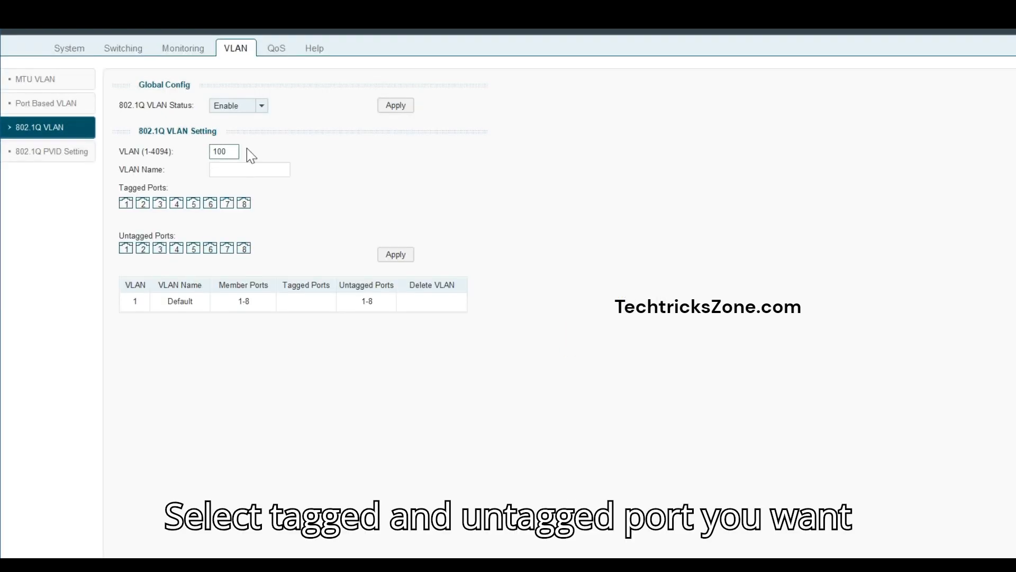
type("VLA")
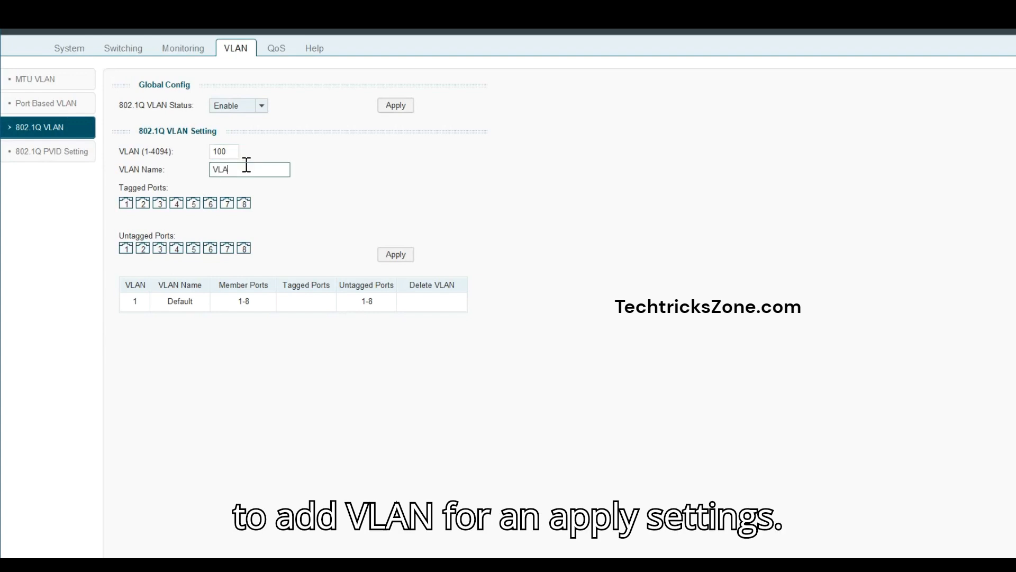
type("N100")
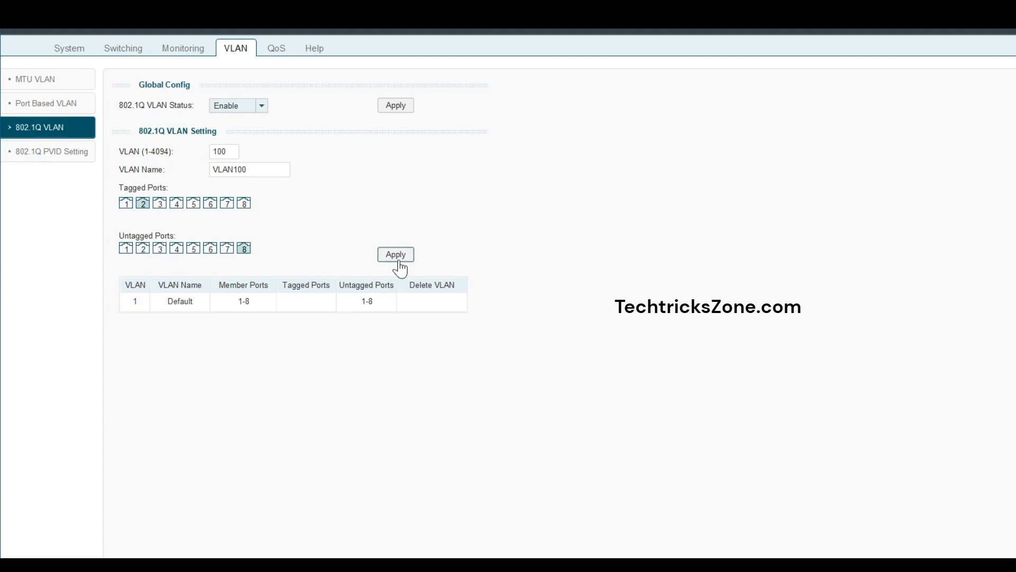
left_click(395, 254)
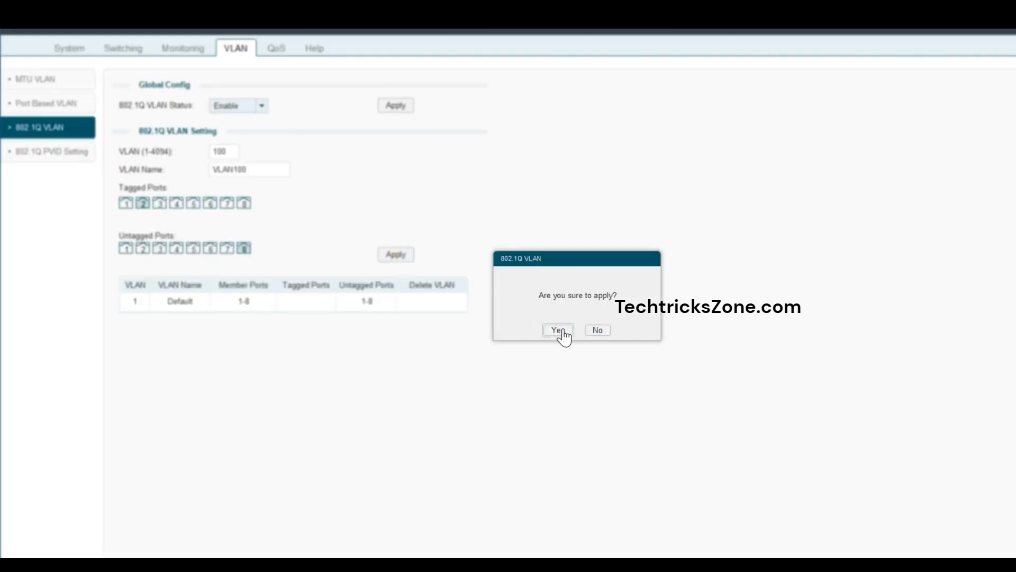
left_click(556, 329)
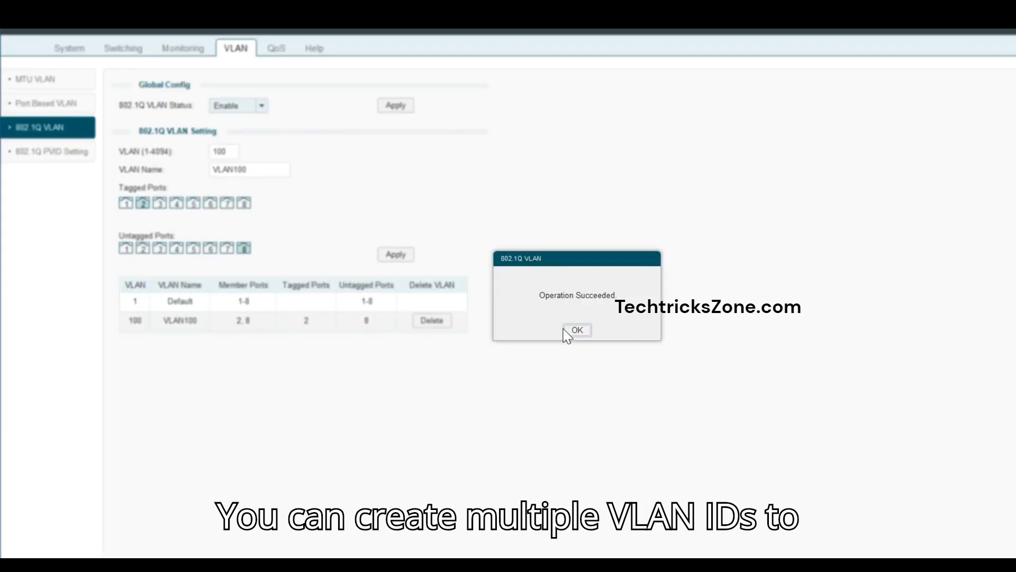
left_click(577, 329)
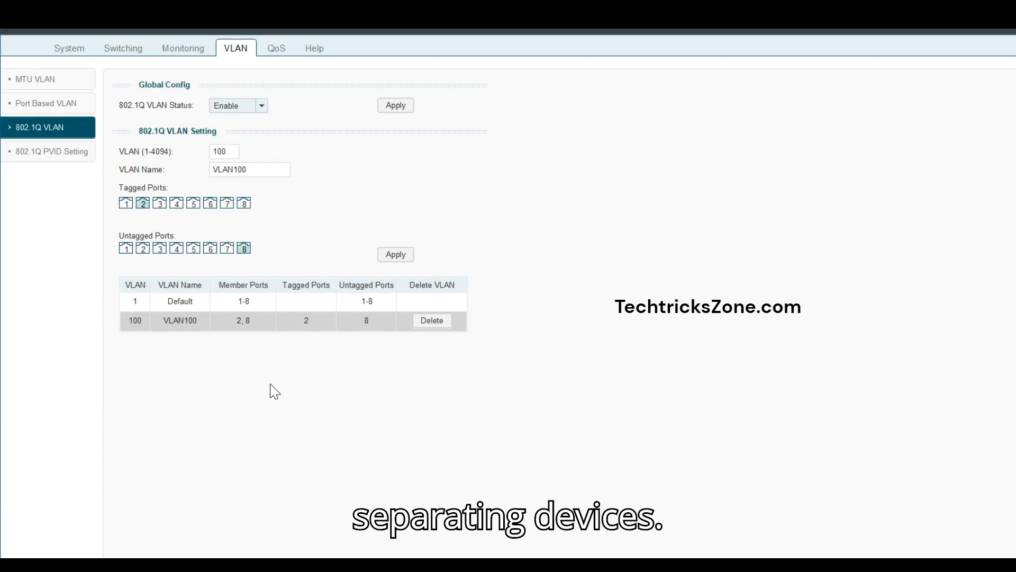
mouse_move(69, 48)
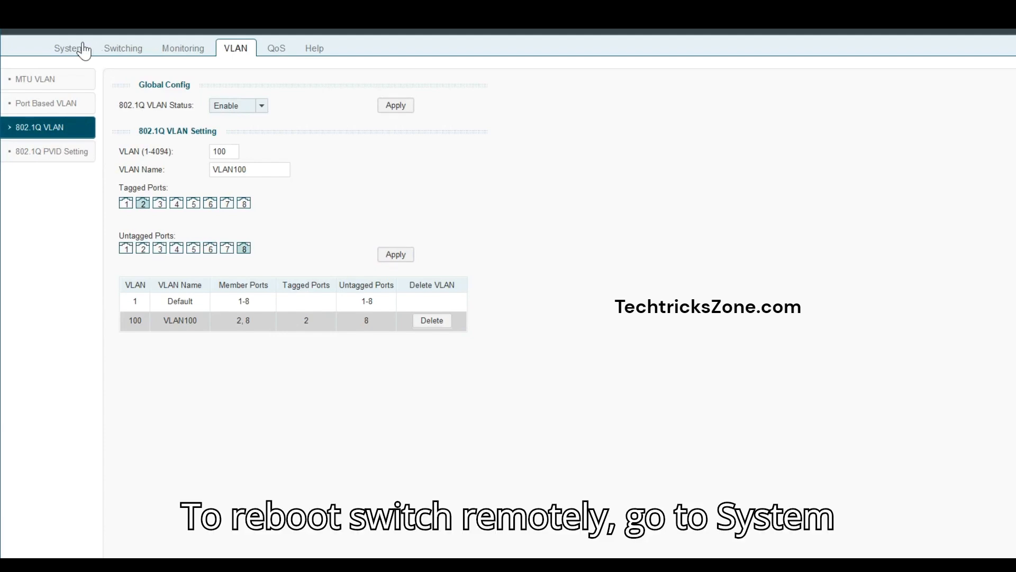
Go to the System section and bring up the System Reboot page
left_click(69, 49)
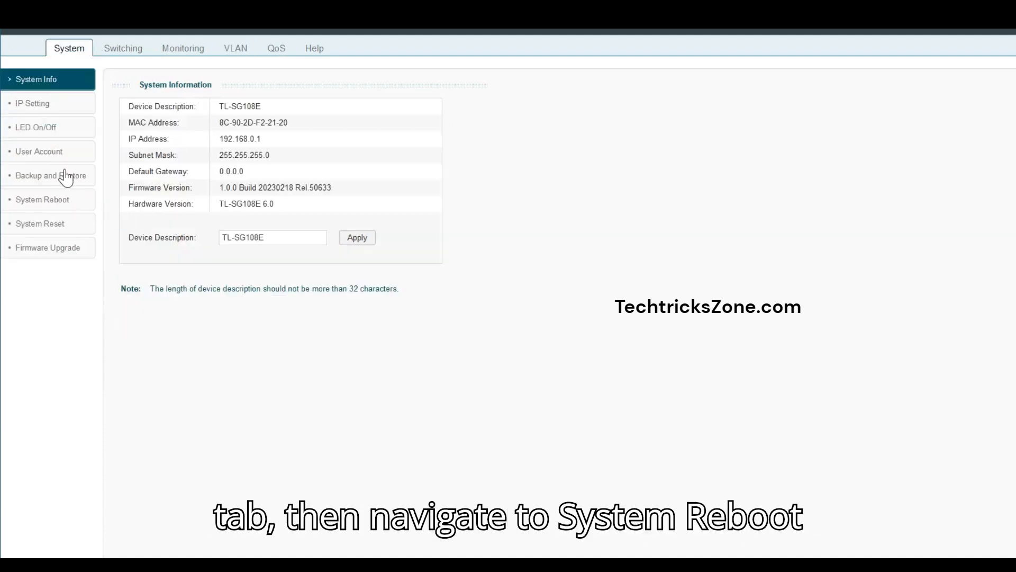
mouse_move(51, 229)
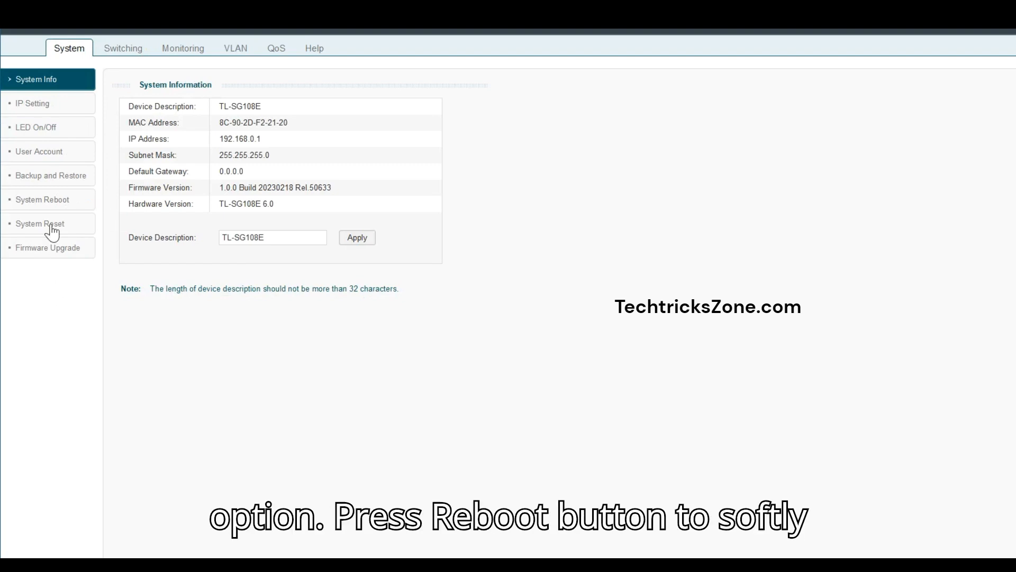
left_click(43, 199)
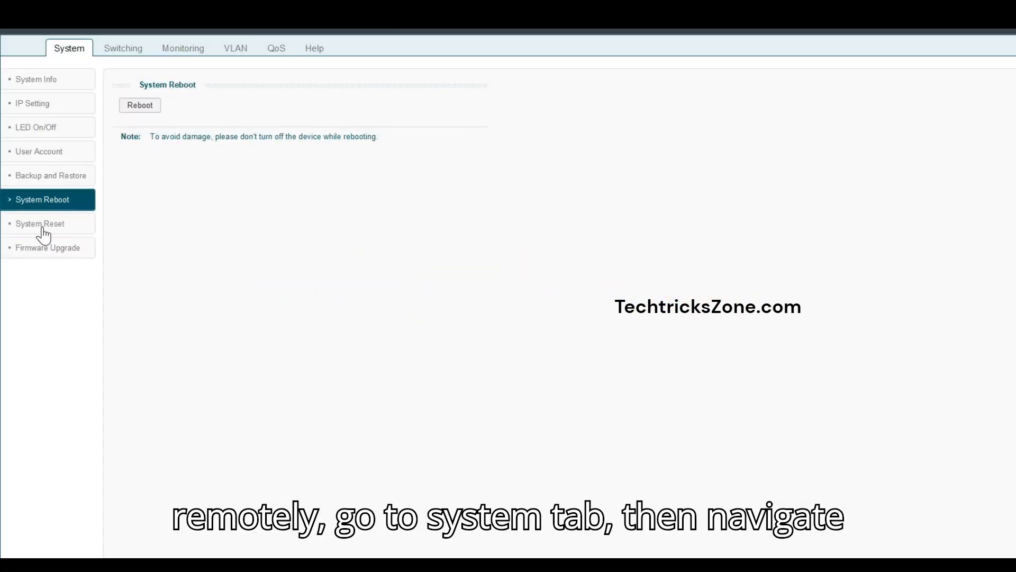
Restore the switch to factory defaults via System Reset and confirm, starting the reboot
left_click(40, 224)
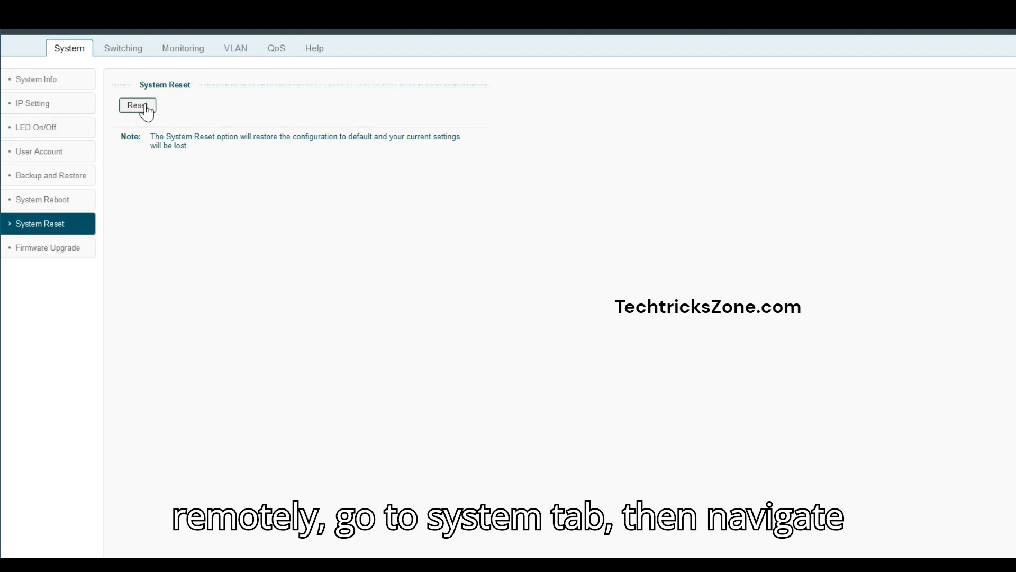
left_click(136, 105)
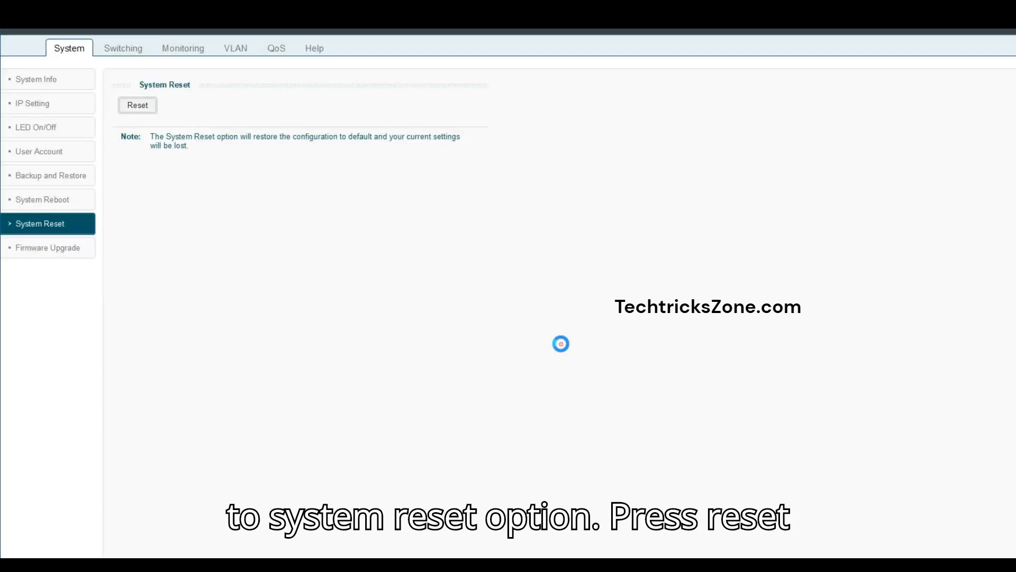
left_click(138, 104)
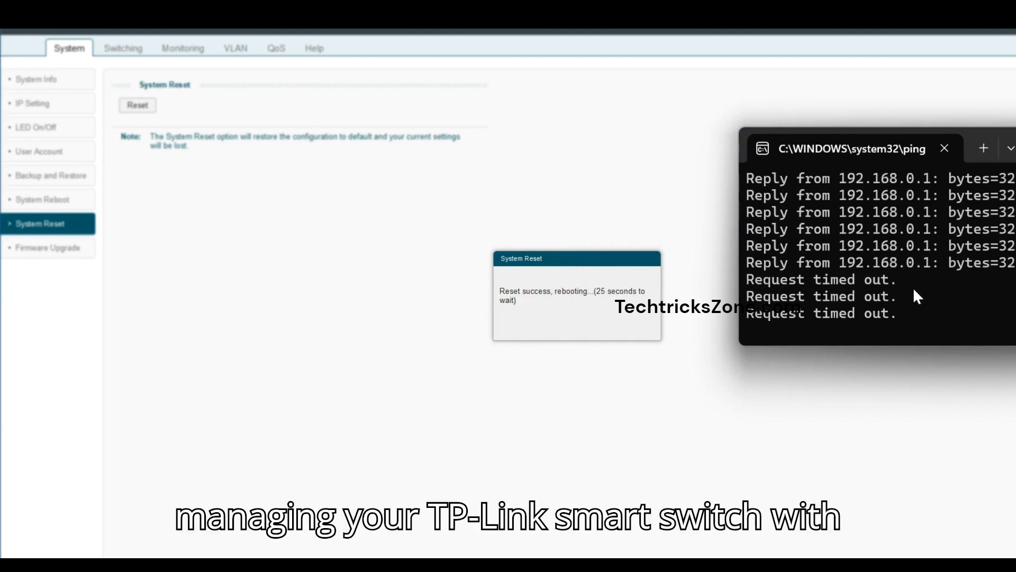
mouse_move(858, 384)
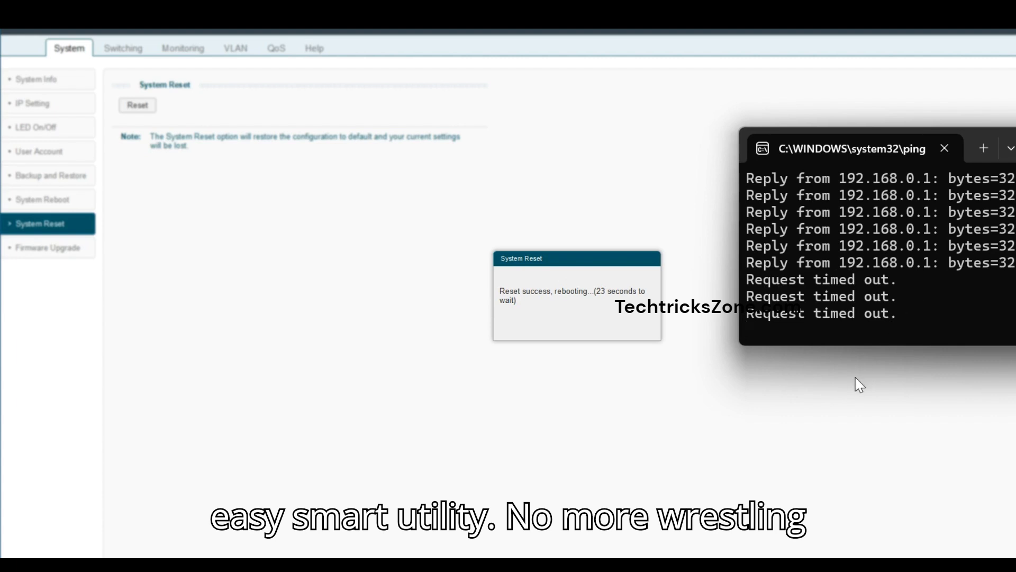